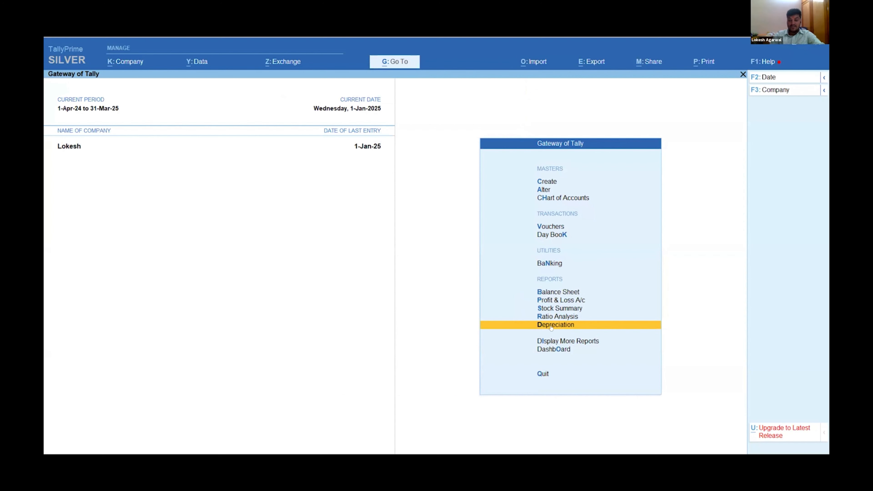
mouse_move(624, 198)
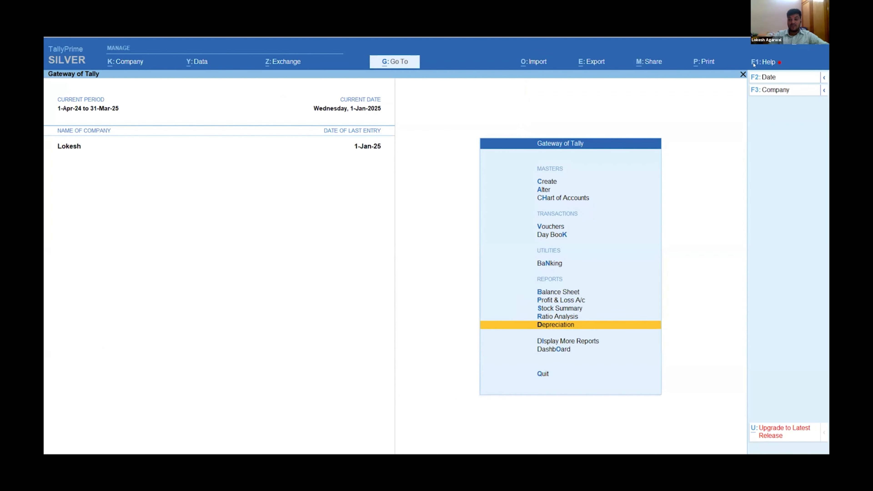
- Reach the TDL Management list via F1 Help > TDLs & AddOns, showing DEPreciation.tdl loaded
left_click(764, 62)
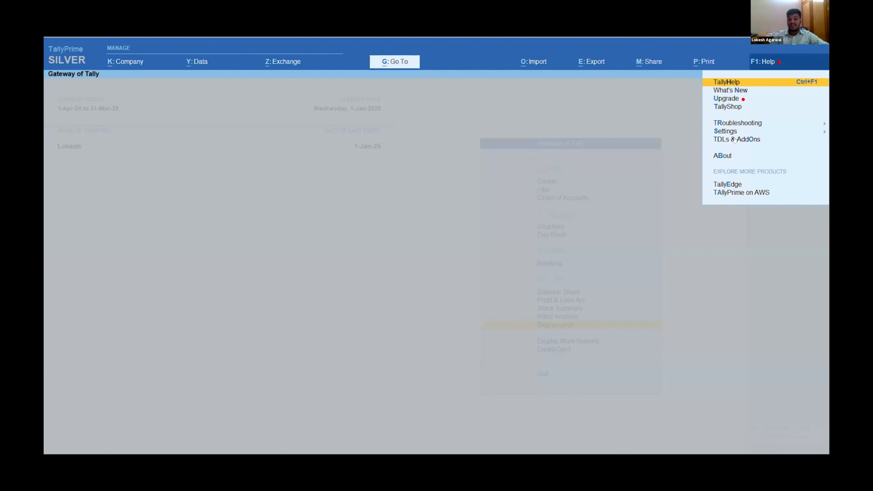
left_click(737, 139)
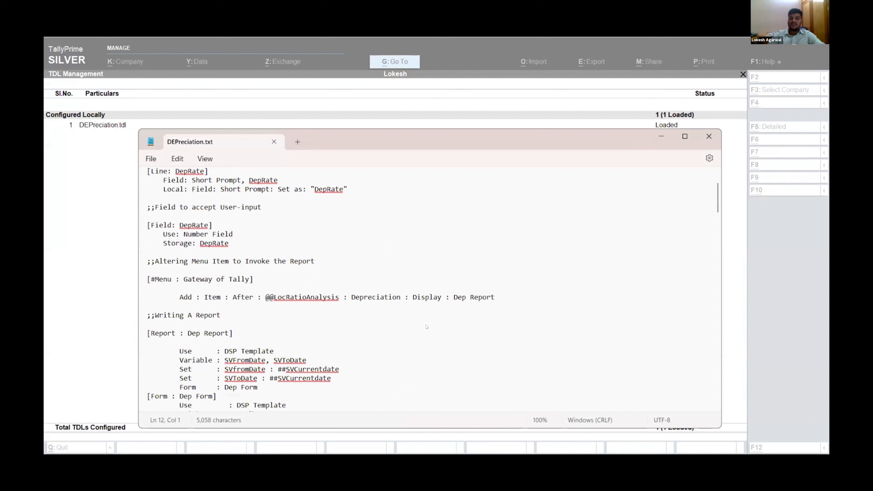
- Scroll through the DEPreciation.txt code in Notepad to read the depreciation report
scroll("down", 3)
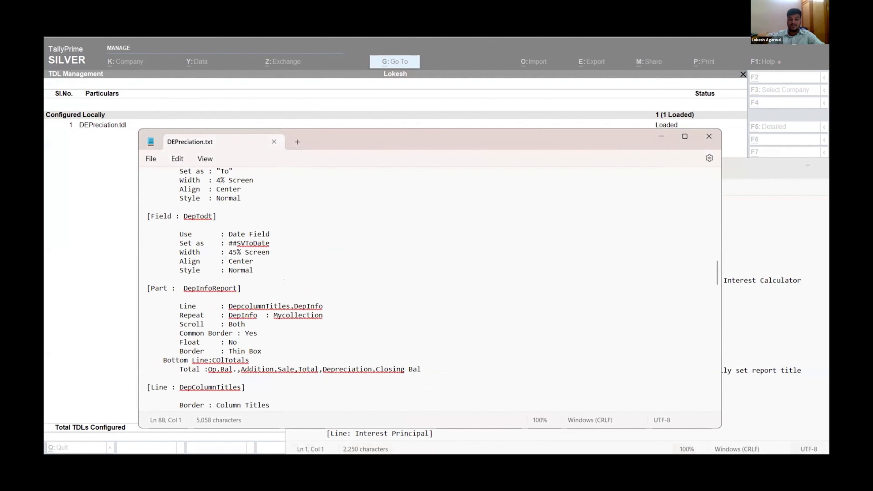
scroll("up", 3)
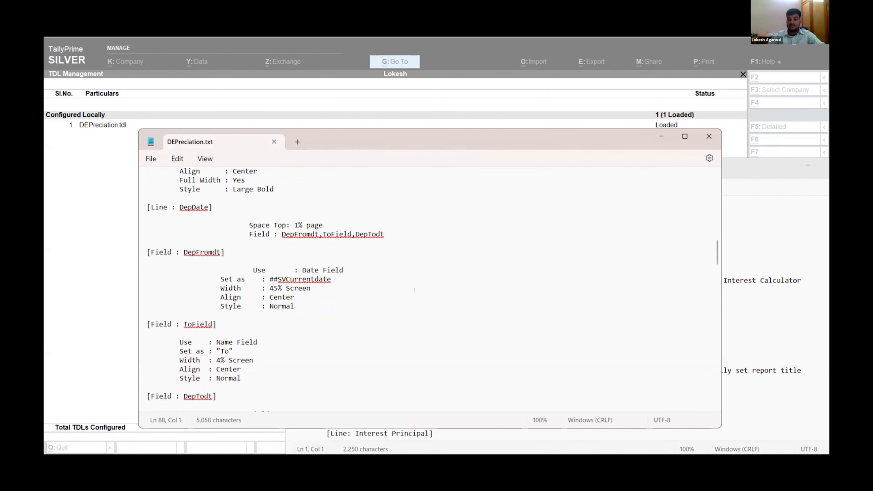
scroll("down", 3)
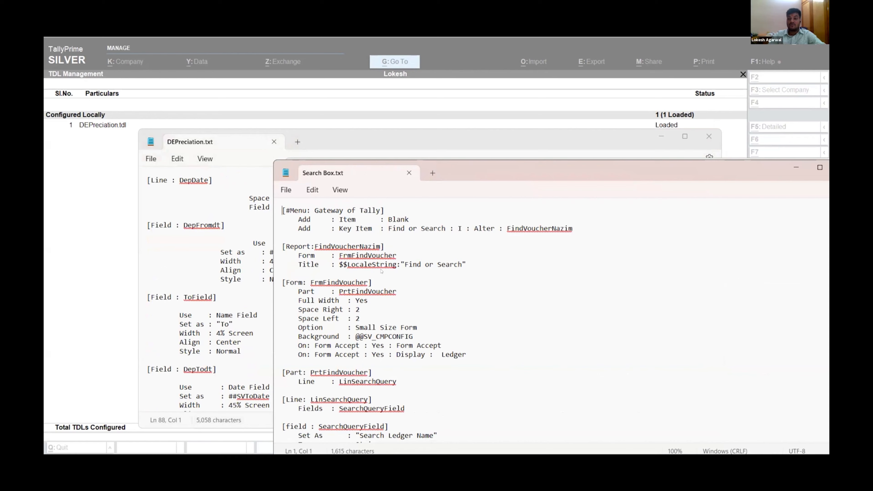
- Reach the TDL configuration via F1 Help > TDLs & AddOns to pick files from AI IN TALLY
left_click(766, 61)
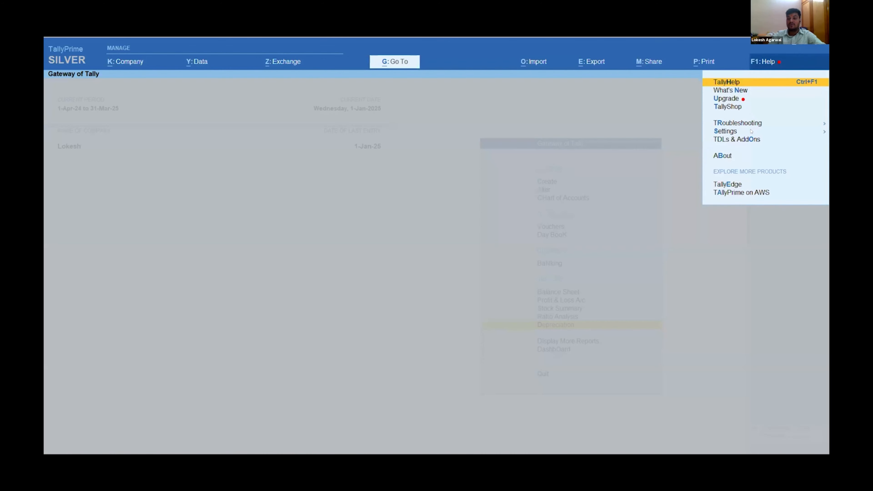
left_click(737, 139)
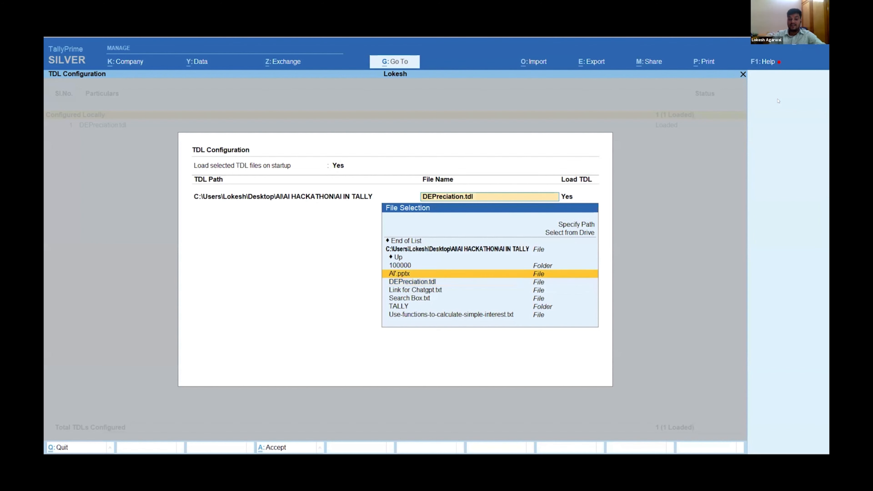
- Add Search Box.txt and DEPreciation.tdl from AI IN TALLY with Load TDL set to Yes
left_click(409, 298)
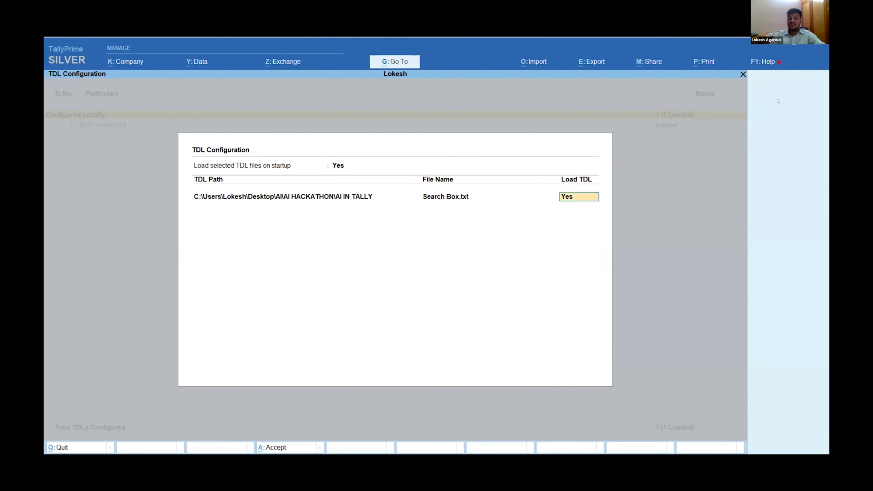
left_click(445, 196)
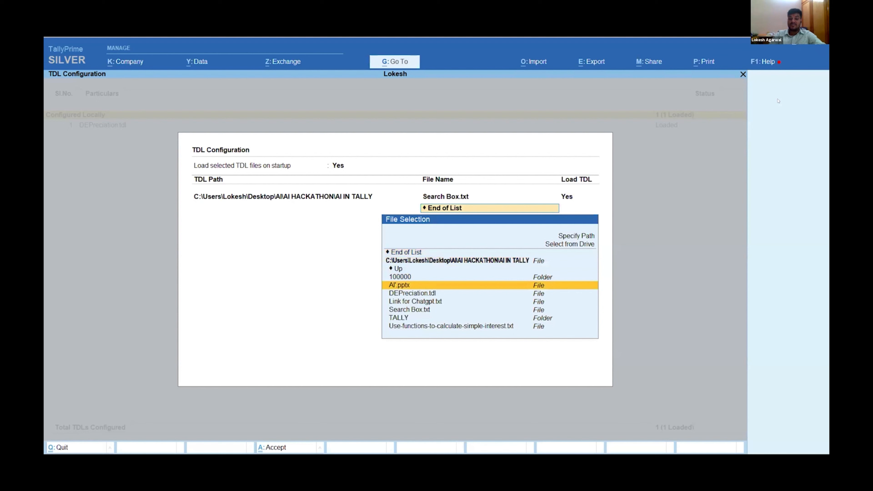
left_click(412, 293)
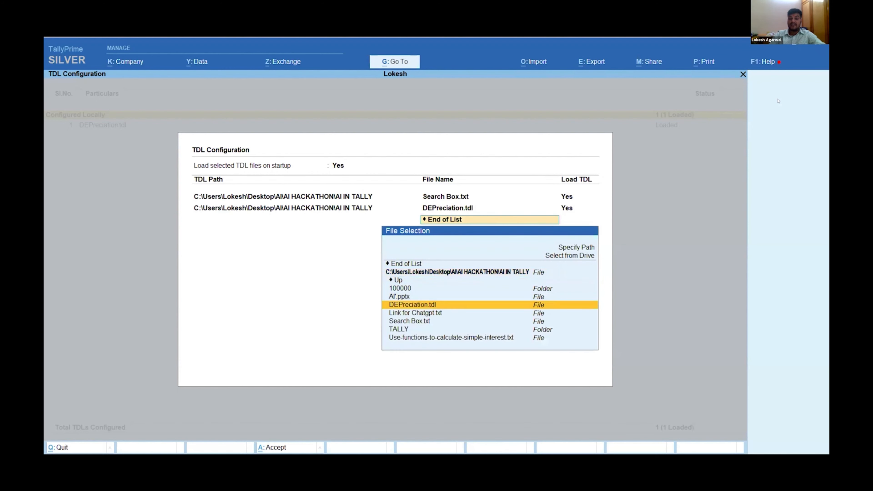
left_click(451, 338)
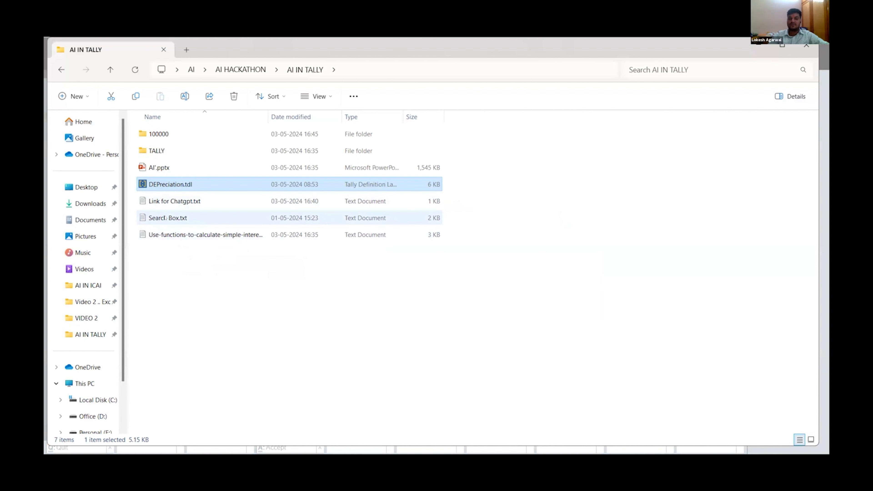
mouse_move(167, 218)
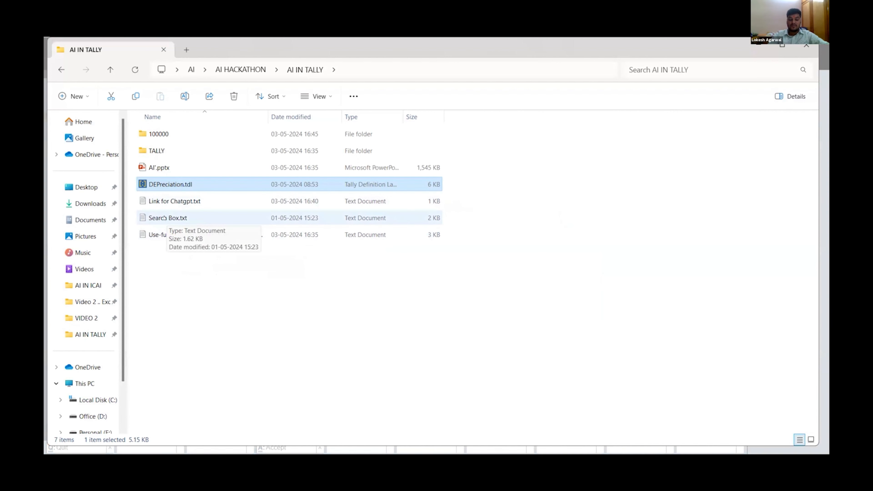
- Rename Search Box.txt to Search Box.tdl and give the simple-interest file the .tdl extension
left_click(167, 217)
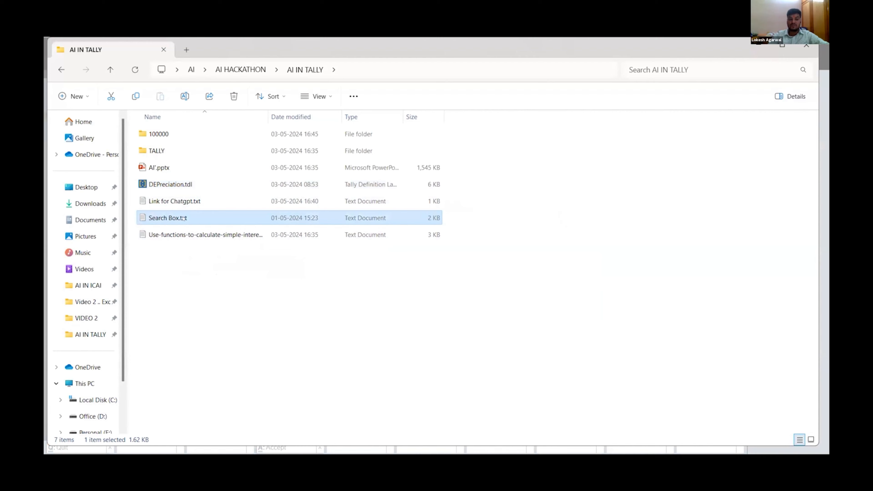
double_click(167, 218)
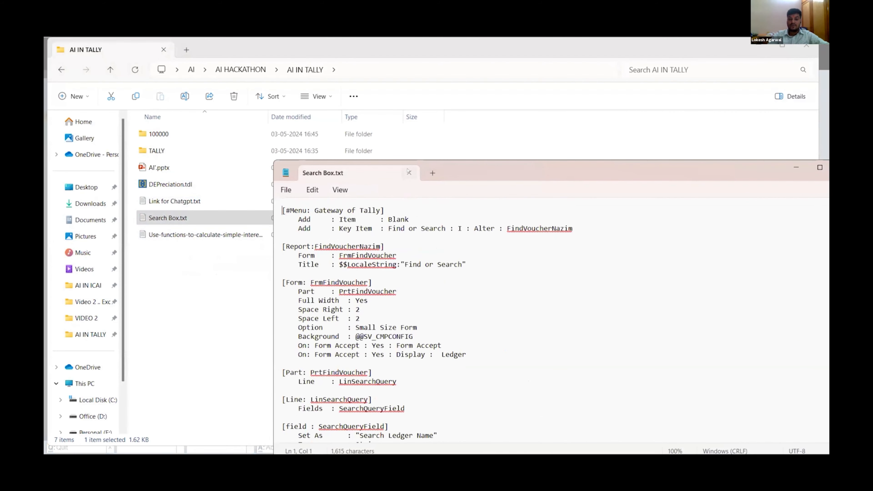
left_click(408, 173)
type("dl")
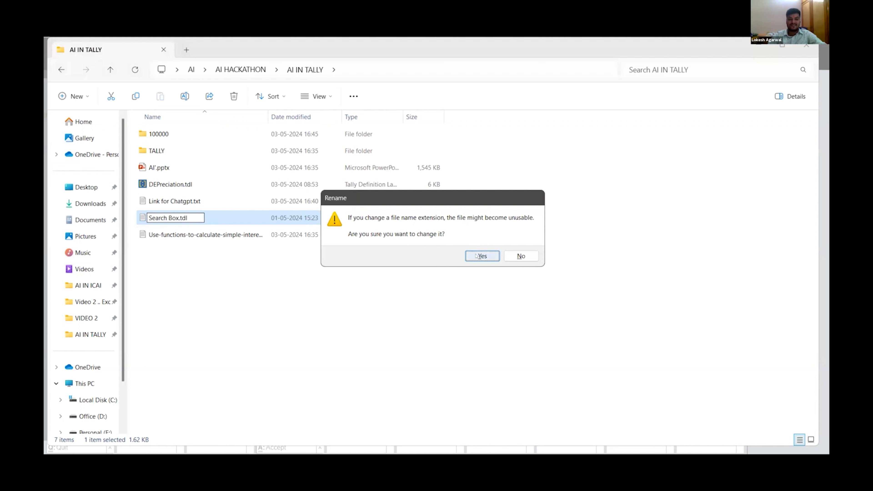
left_click(481, 255)
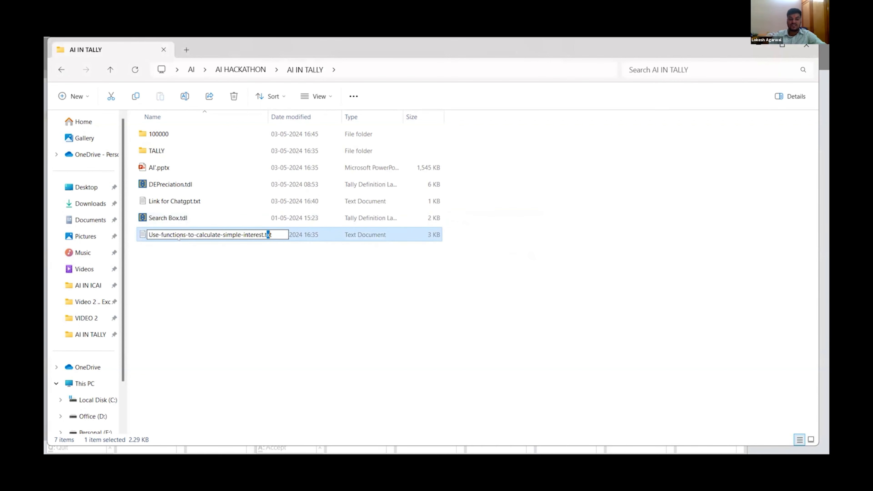
type("tdl")
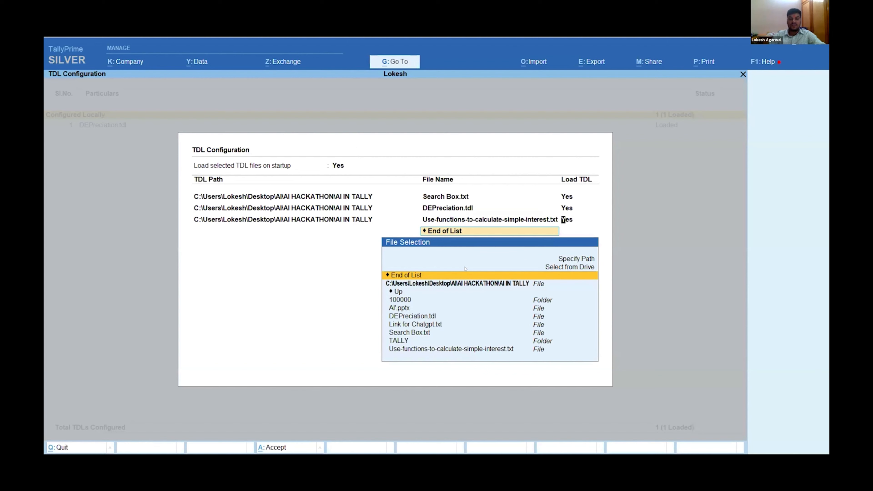
- Accept the configuration, see Search Box.txt and simple-interest not loaded, and start Manage Local TDLs
left_click(451, 350)
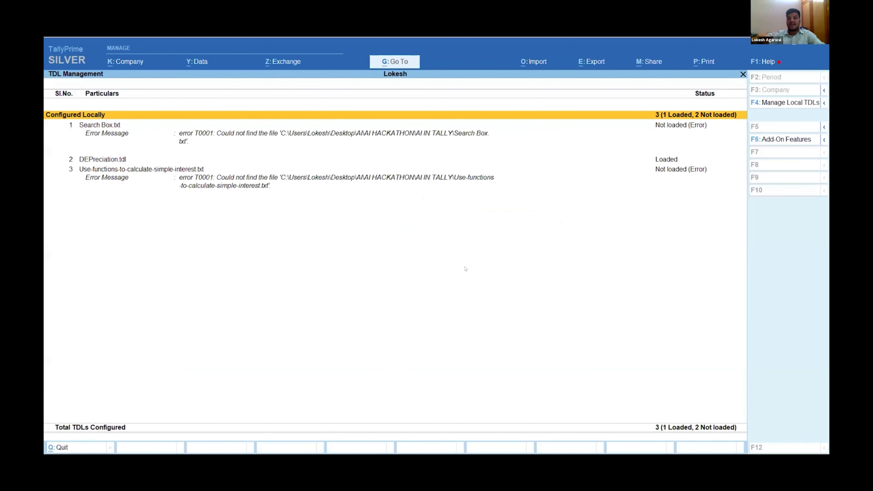
mouse_move(305, 204)
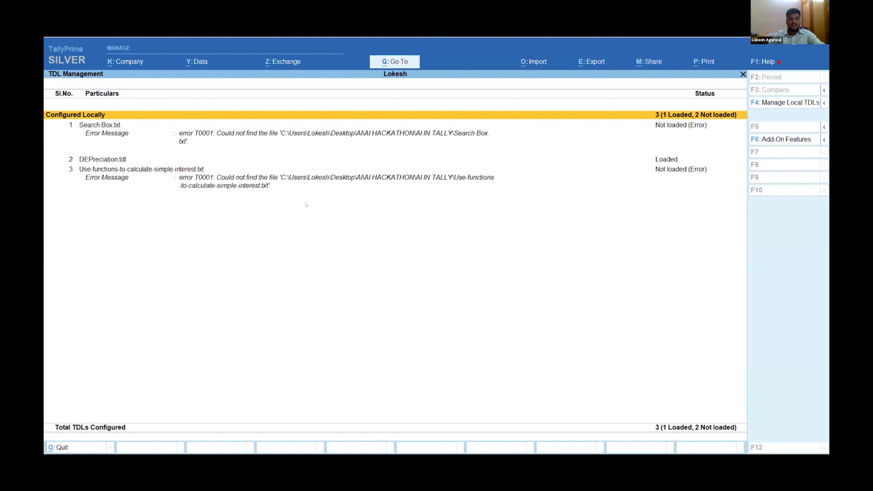
mouse_move(608, 159)
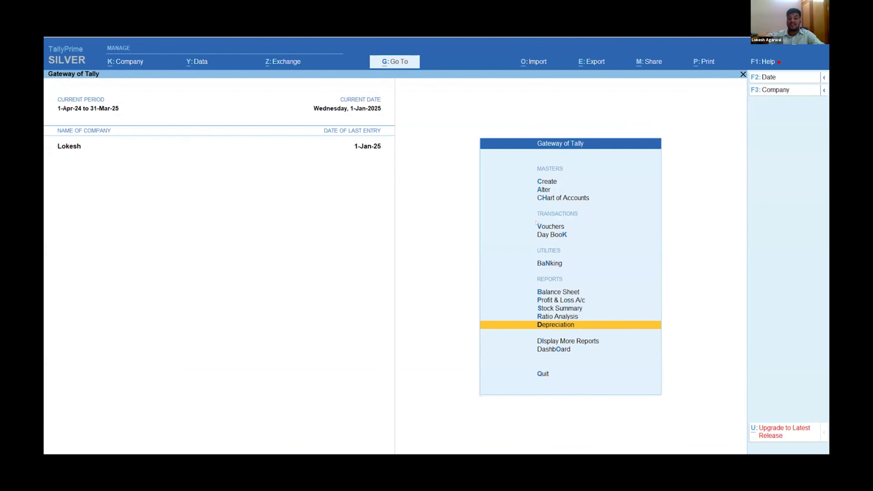
left_click(787, 102)
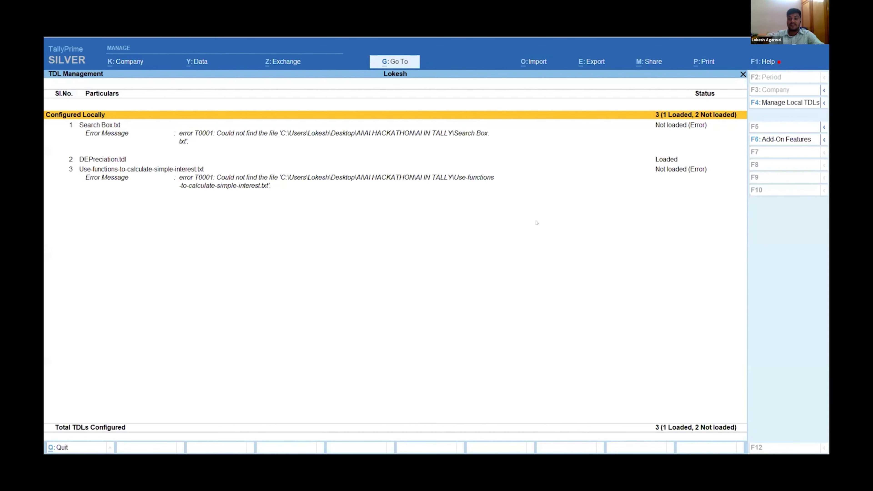
left_click(787, 103)
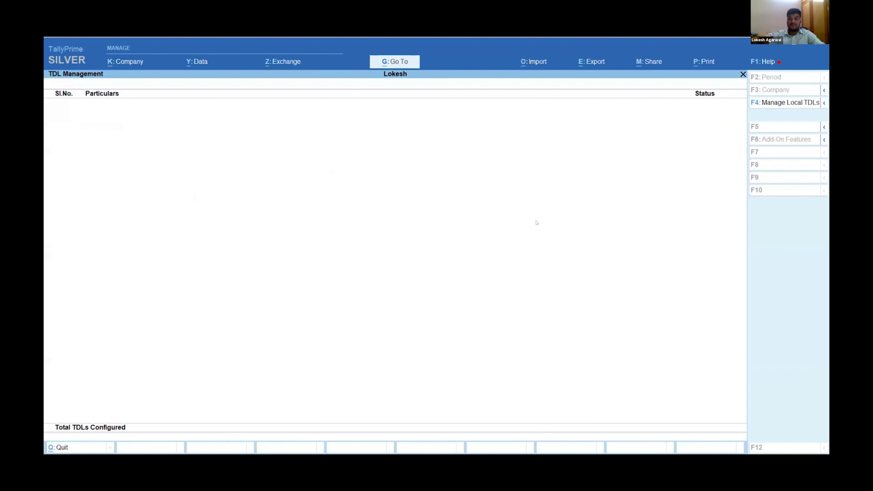
- Configure DEPreciation.tdl, Search Box.tdl and the simple-interest .tdl to load and accept
left_click(788, 102)
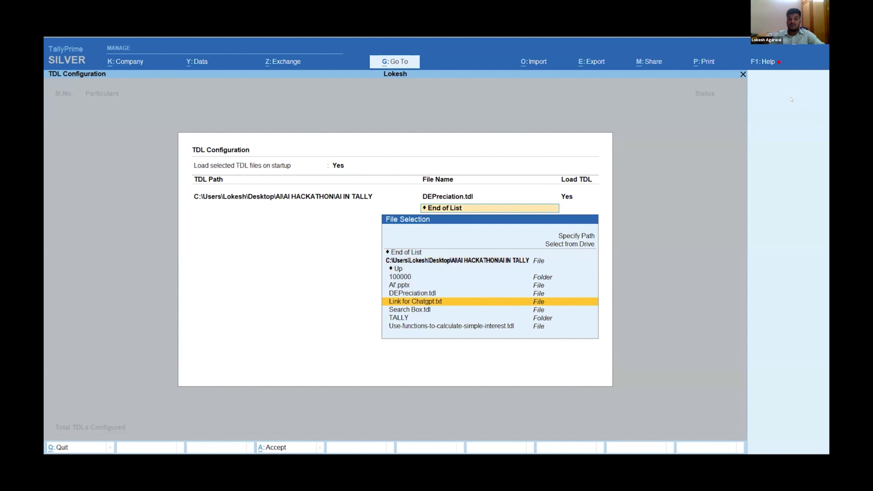
left_click(415, 301)
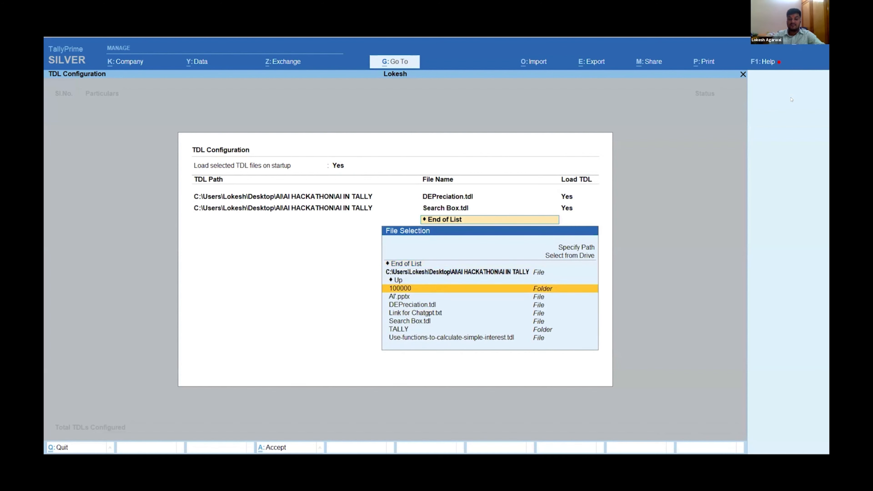
left_click(452, 337)
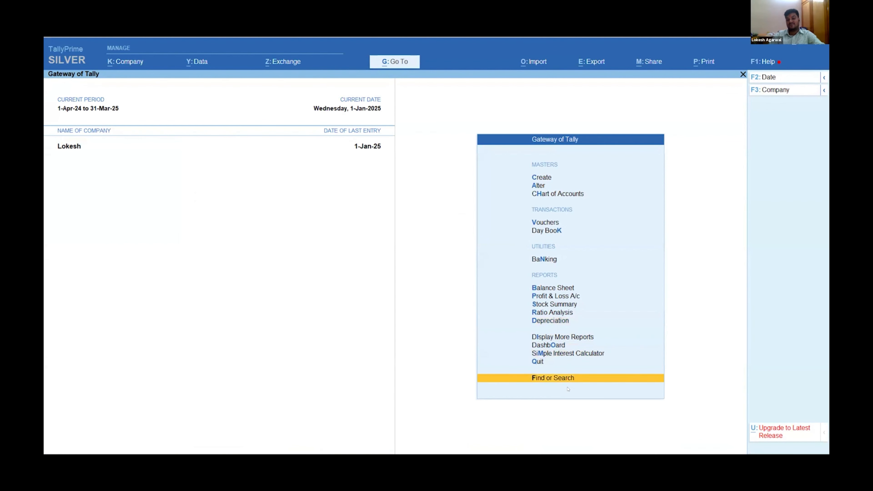
left_click(550, 320)
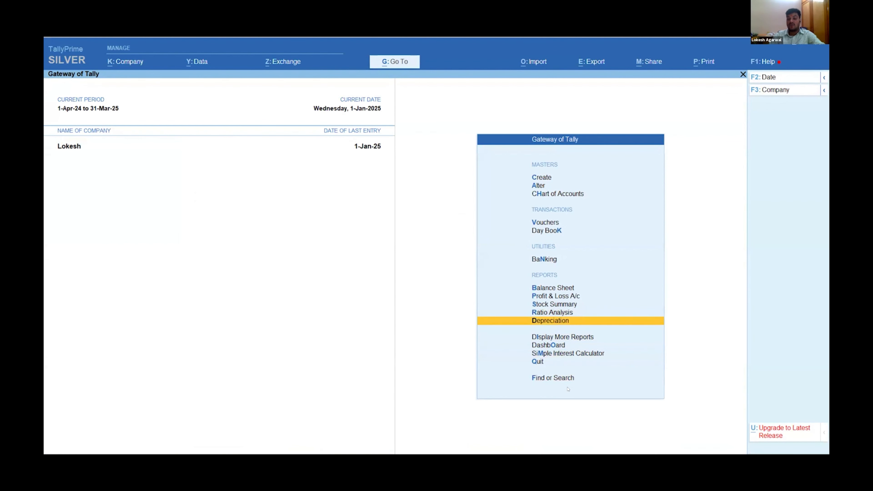
left_click(551, 320)
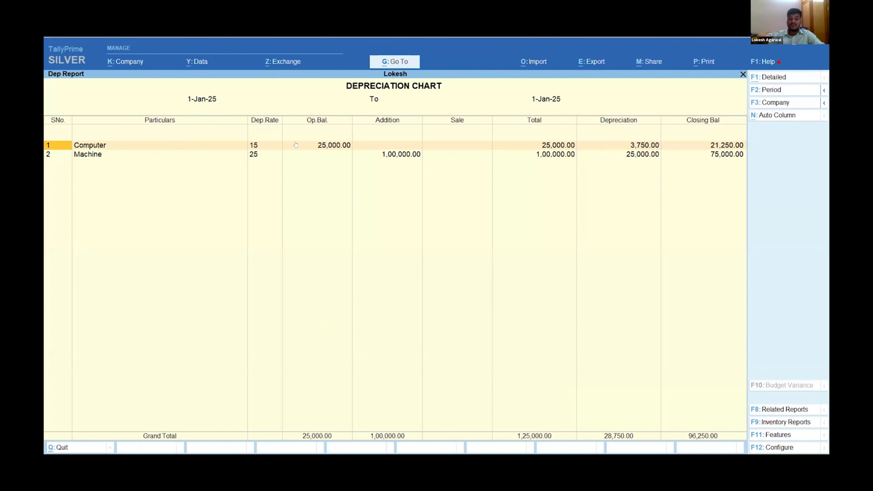
mouse_move(567, 189)
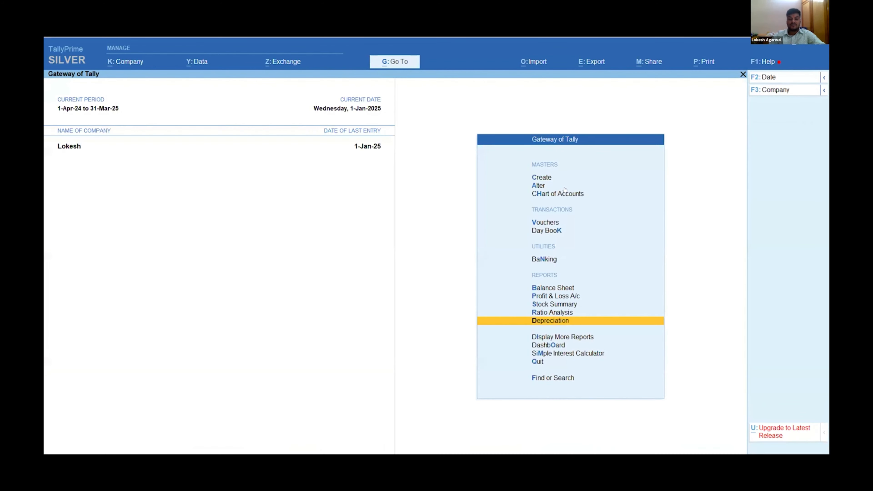
left_click(546, 222)
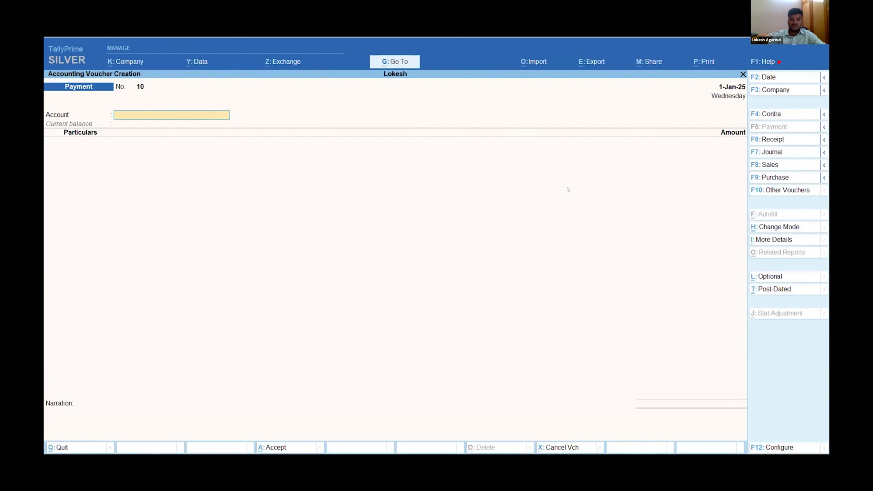
- Create ledger Mahinesss under Fixed Assets with DepRate 50 from the Payment voucher
type("Cash")
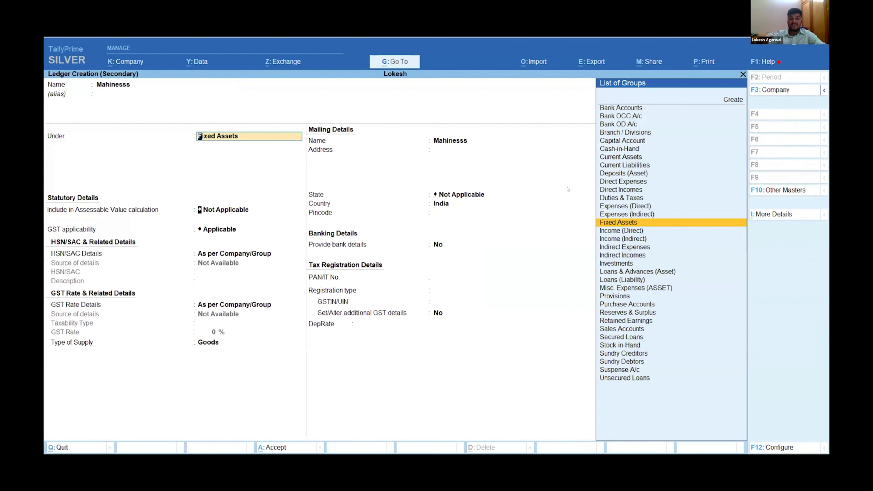
left_click(618, 223)
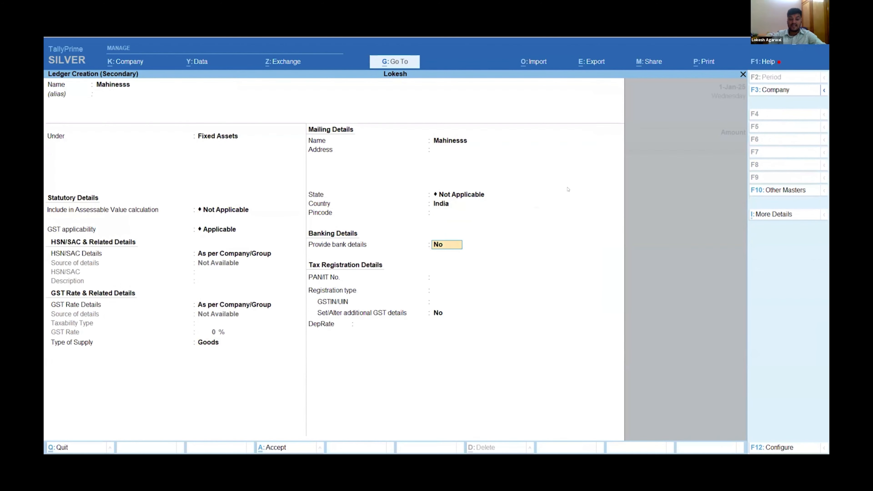
key("enter")
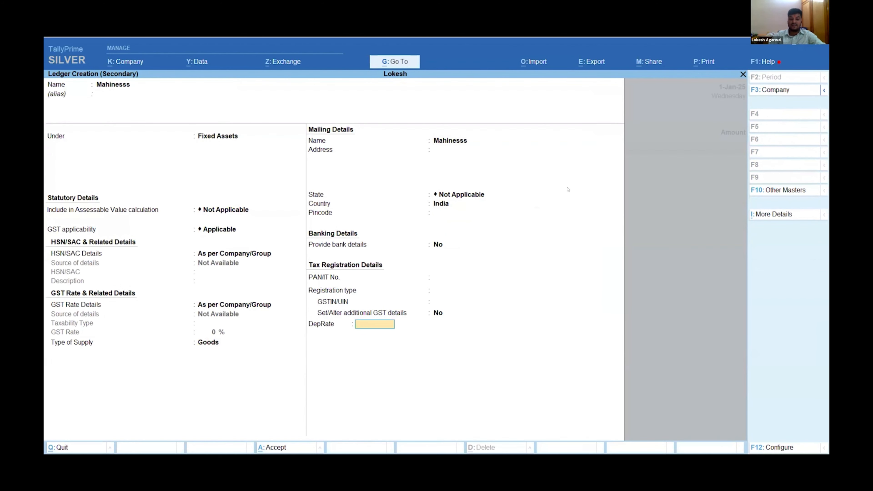
type("0")
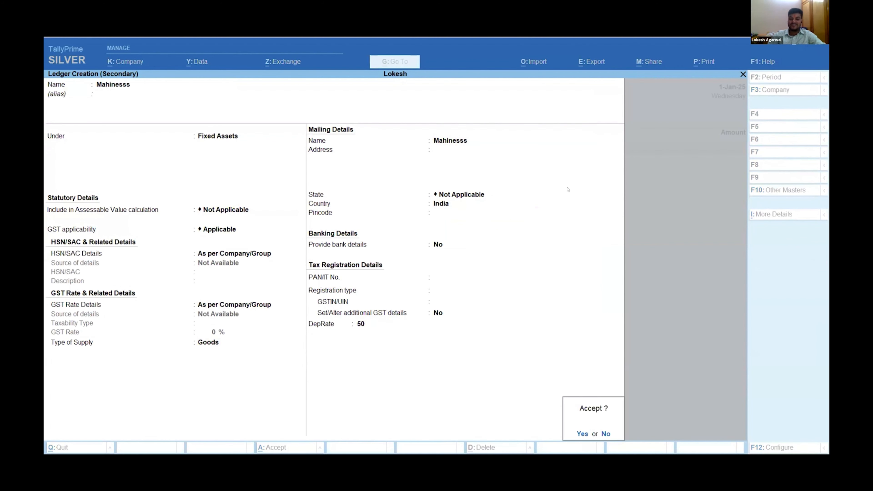
left_click(583, 434)
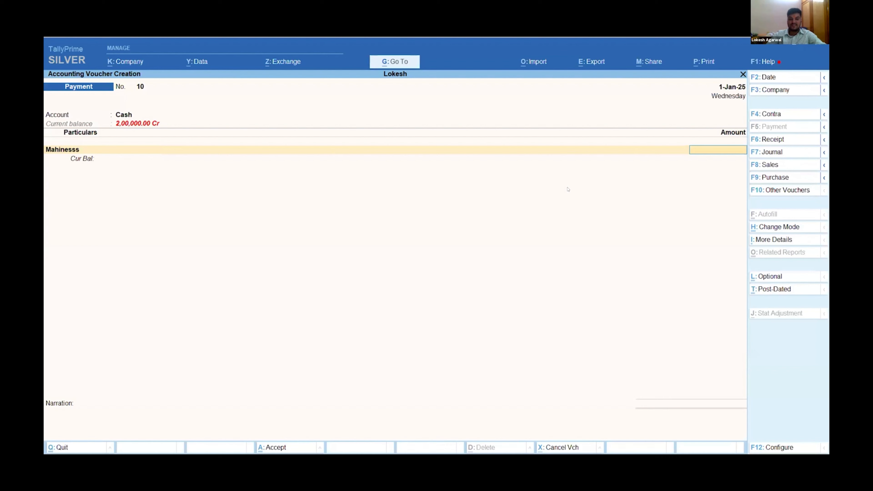
- Enter 1,00,000 against Cash dated 1-Apr-24 and save the payment voucher
type("10000")
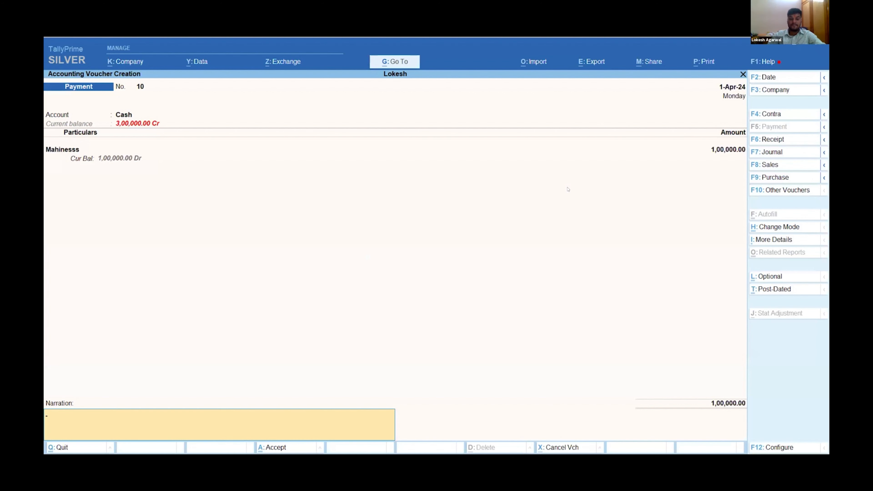
left_click(58, 447)
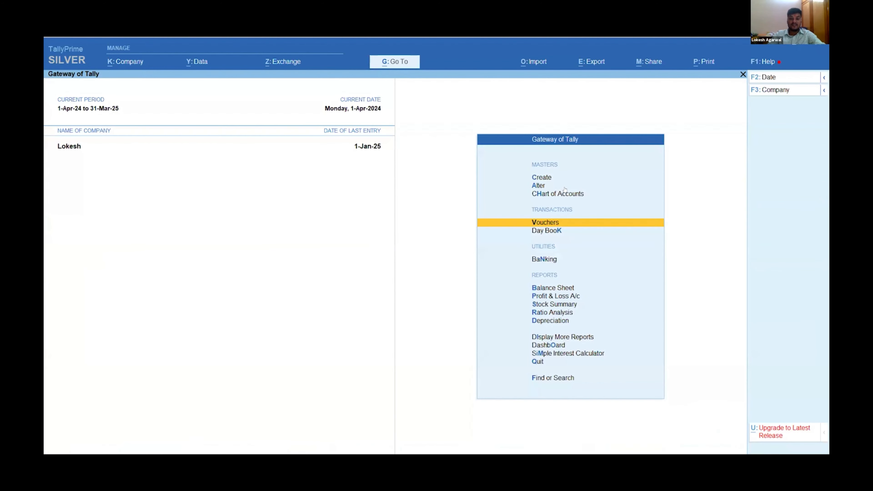
left_click(551, 320)
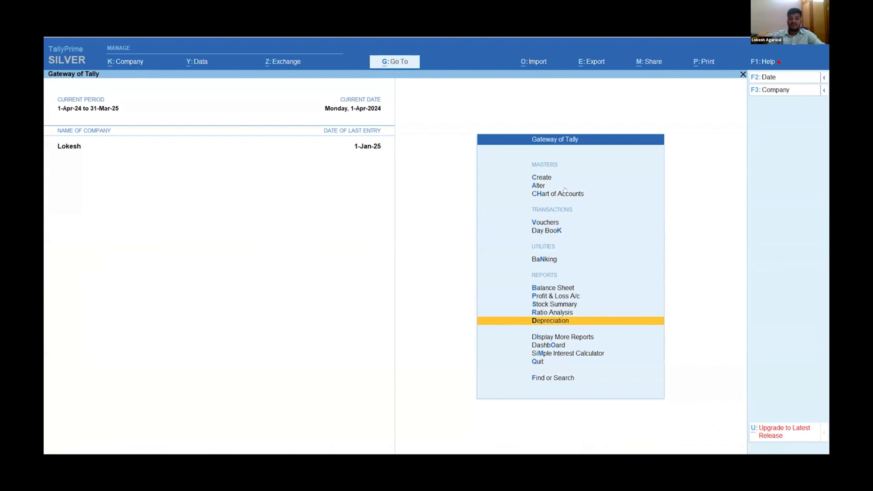
left_click(550, 320)
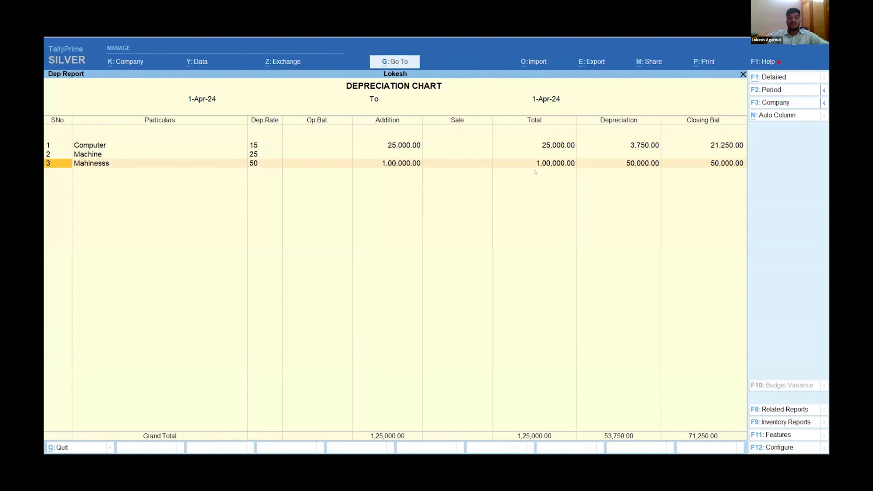
mouse_move(459, 163)
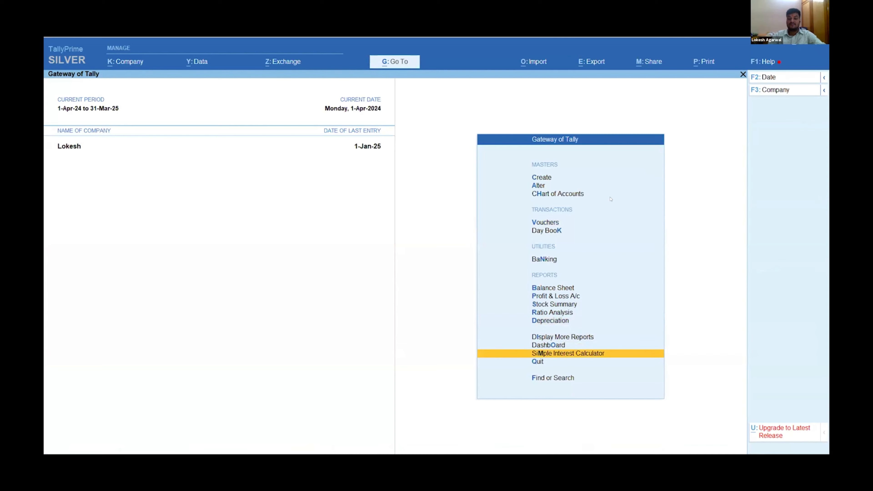
- In Simple Interest Calculator enter Principal 100000, Rate 20 and Tenure 2
left_click(568, 353)
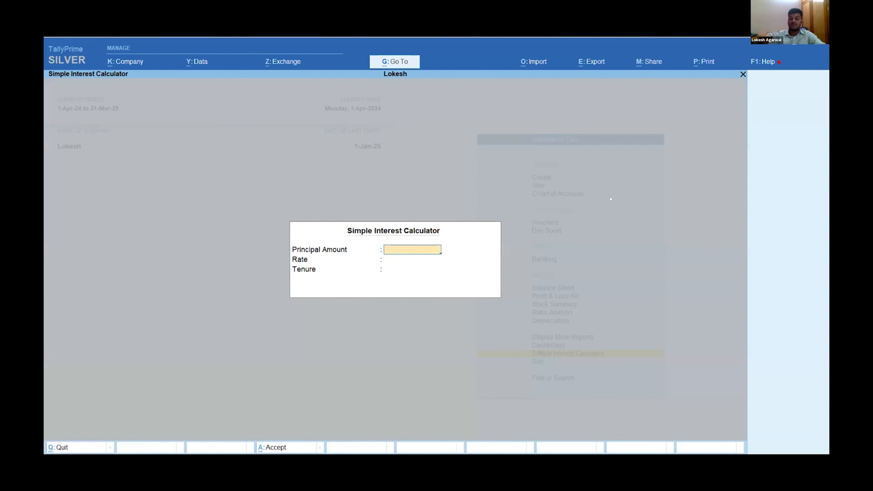
type("100000")
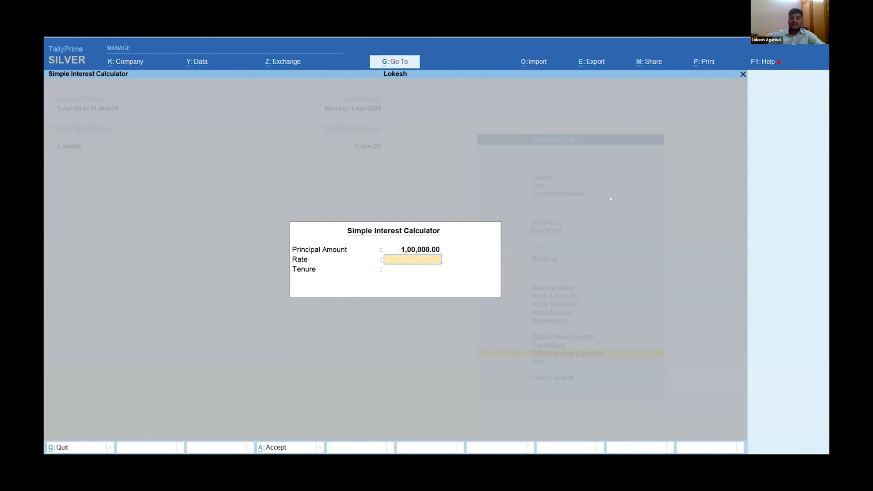
type("20%")
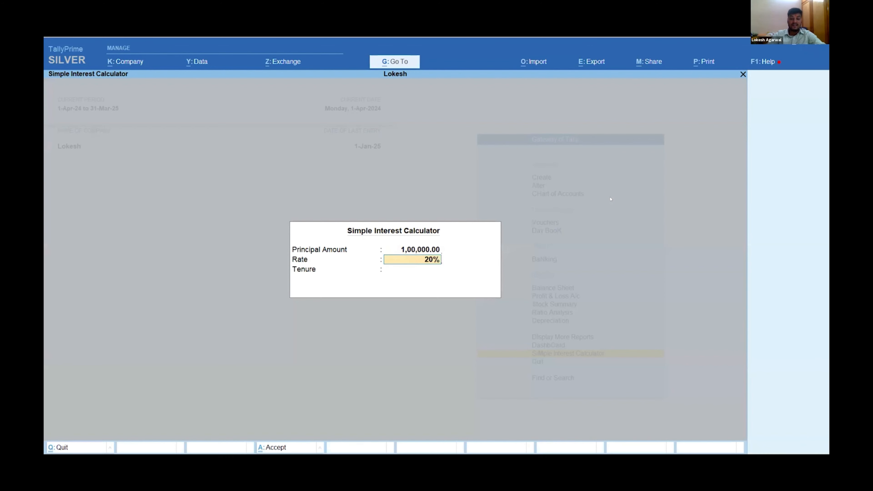
type("2")
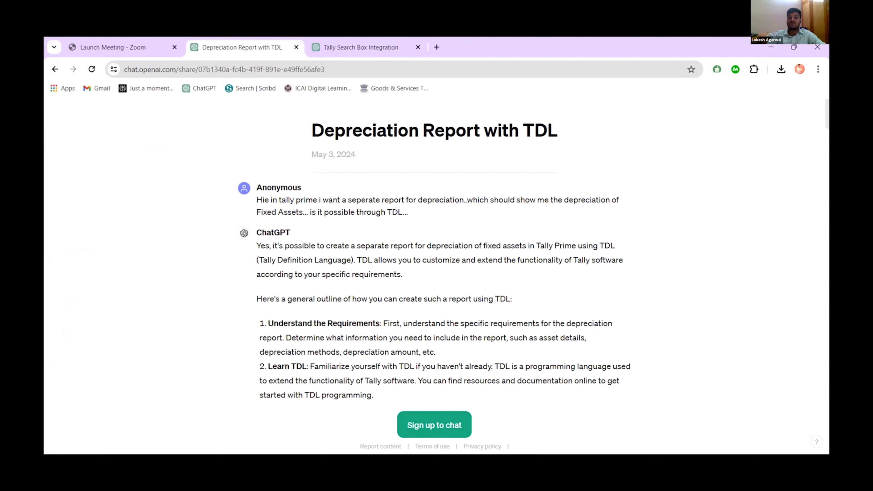
- Scroll the Depreciation Report with TDL chat, then switch to Tally Search Box Integration
scroll("down", 3)
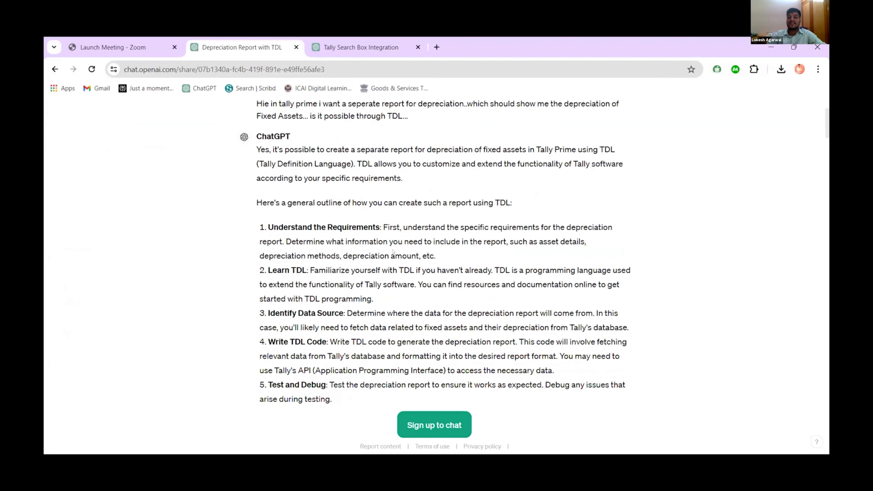
scroll("down", 3)
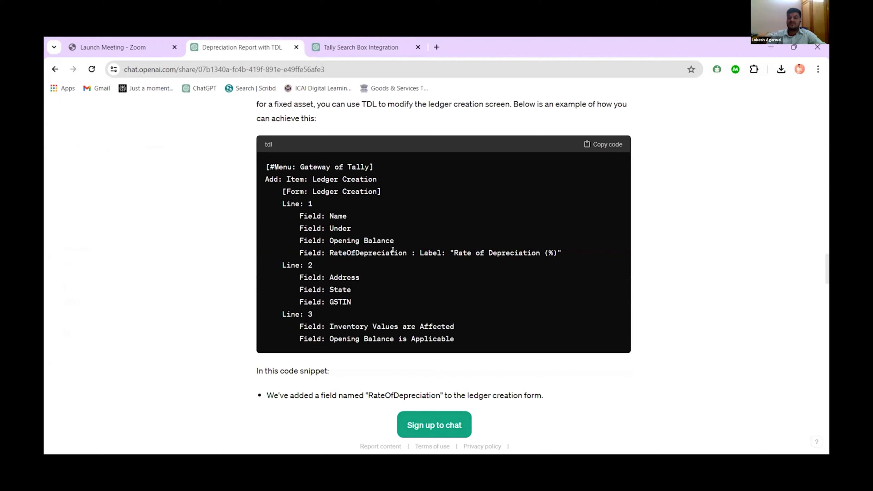
scroll("down", 3)
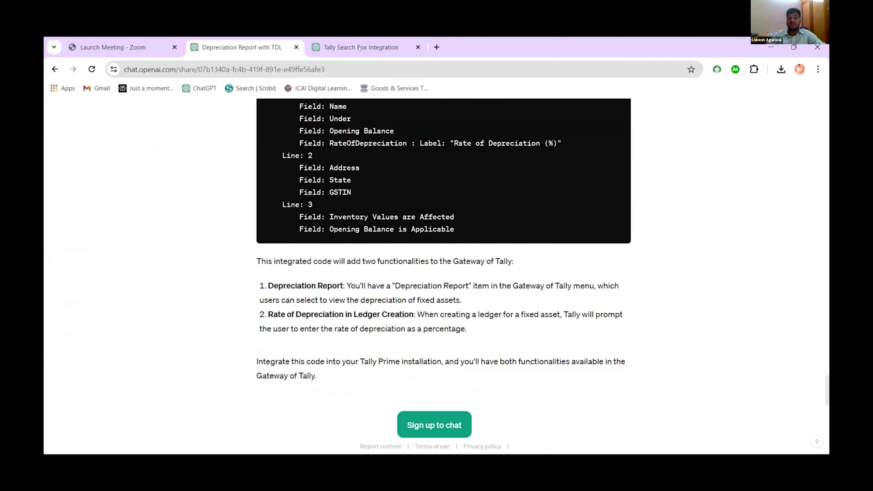
left_click(361, 47)
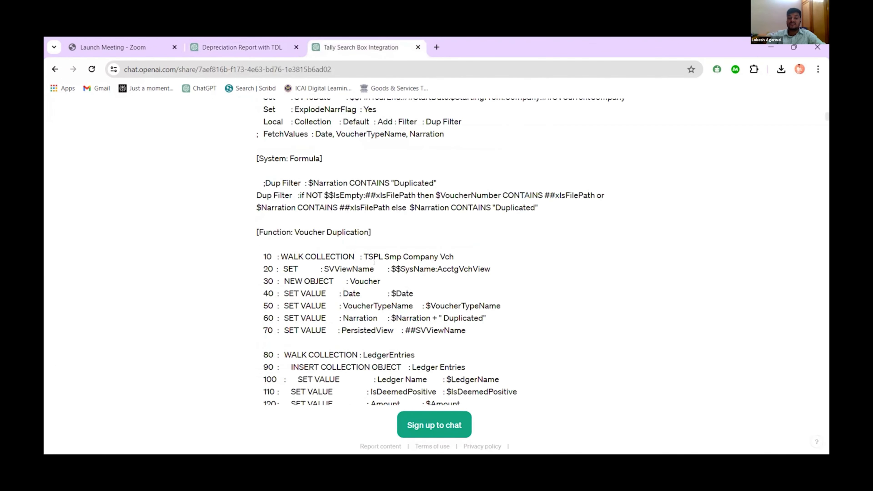
scroll("up", 3)
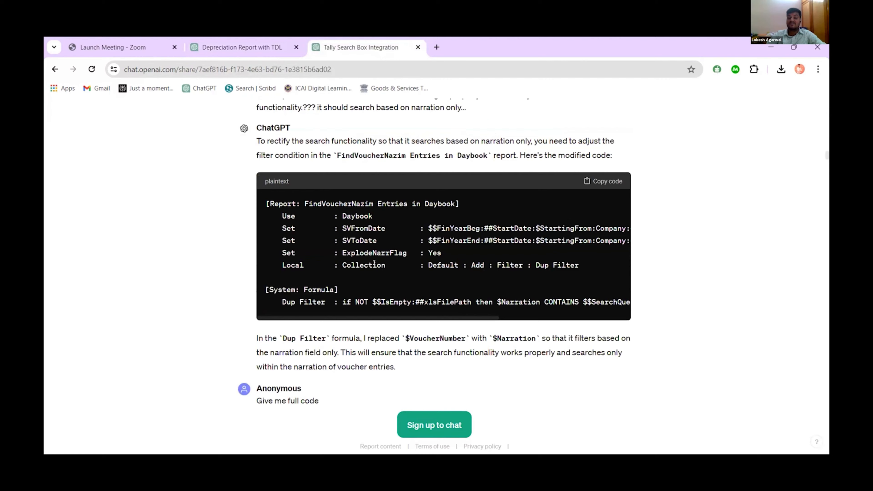
scroll("down", 3)
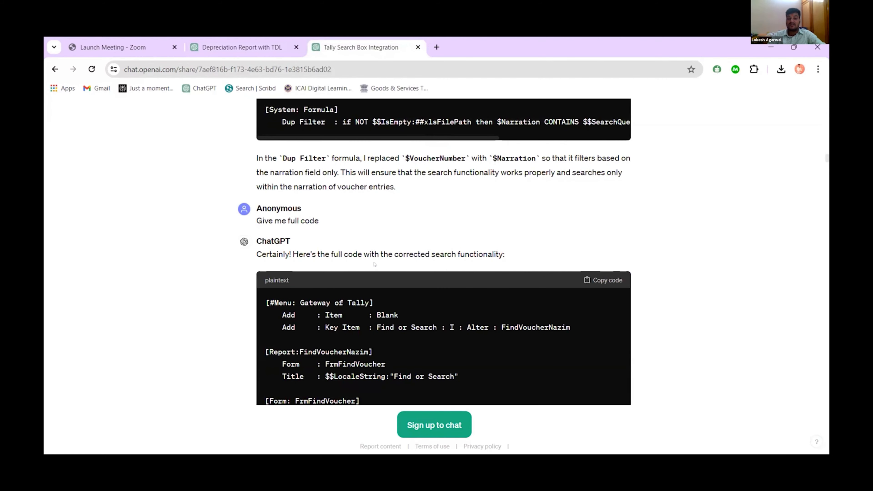
scroll("down", 3)
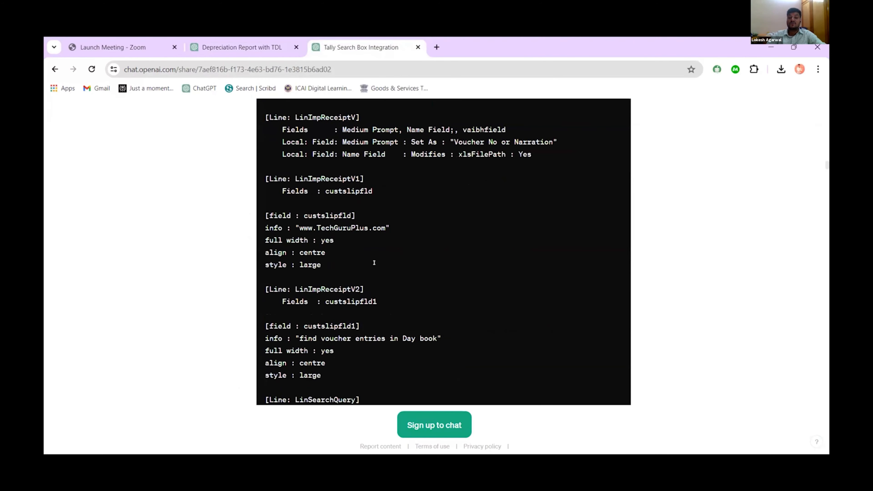
scroll("down", 3)
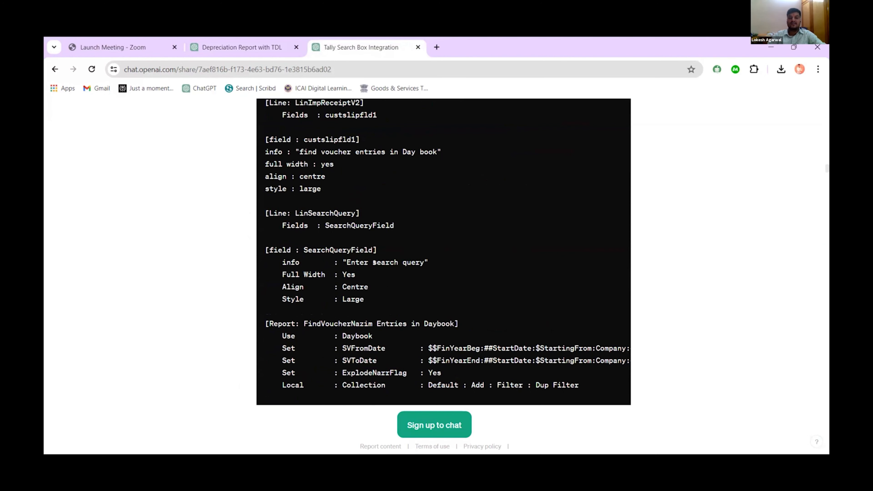
scroll("up", 3)
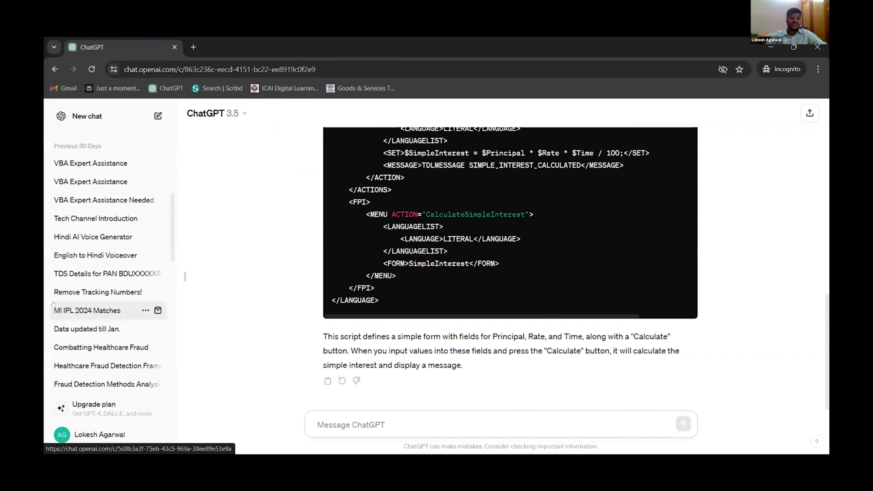
scroll("down", 3)
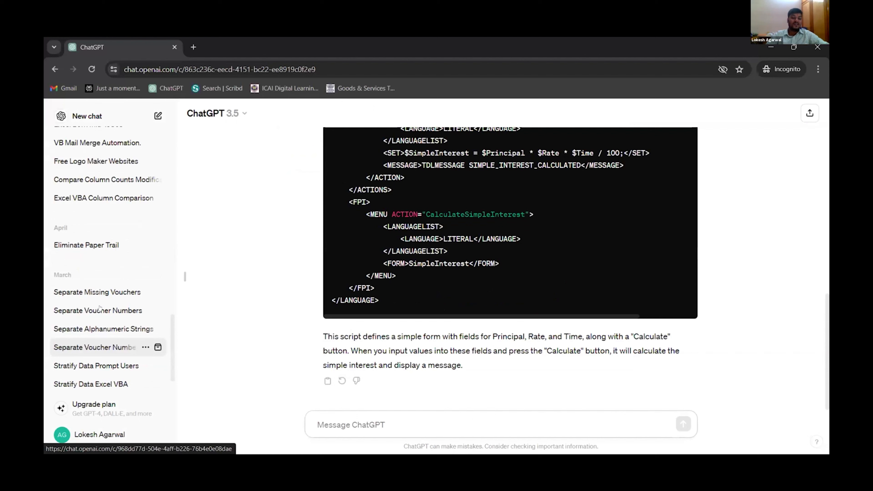
mouse_move(81, 295)
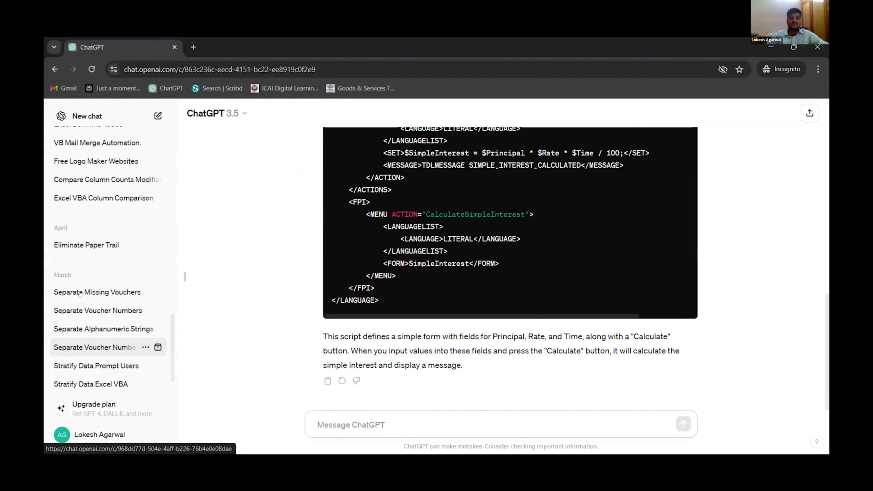
scroll("up", 3)
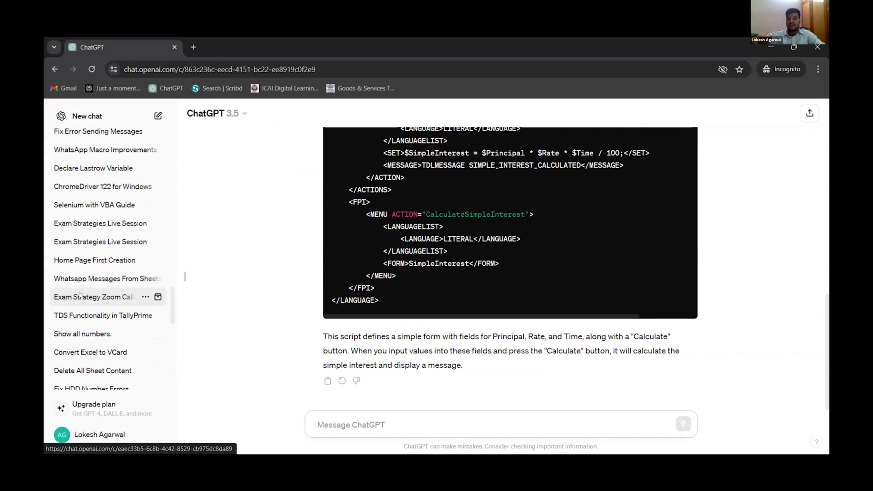
scroll("up", 3)
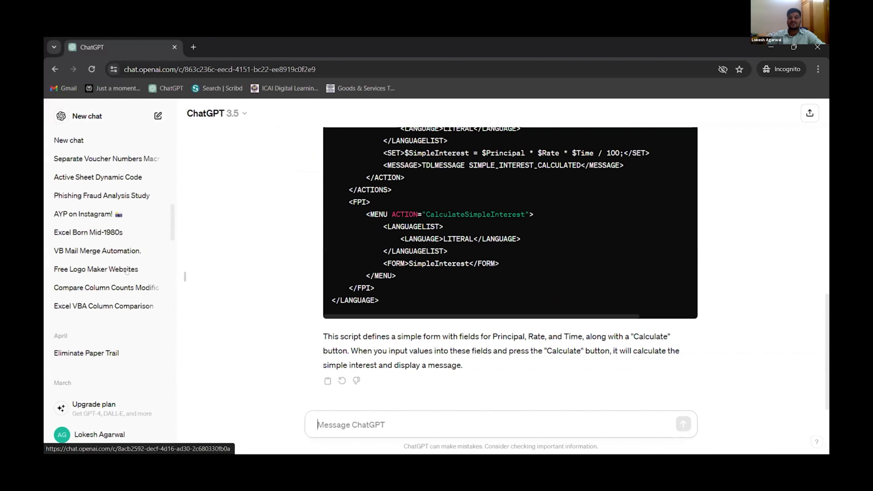
scroll("up", 3)
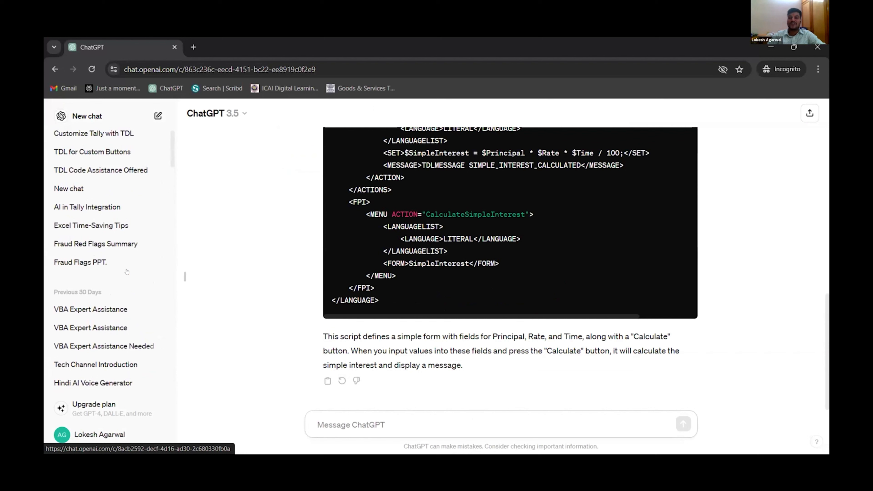